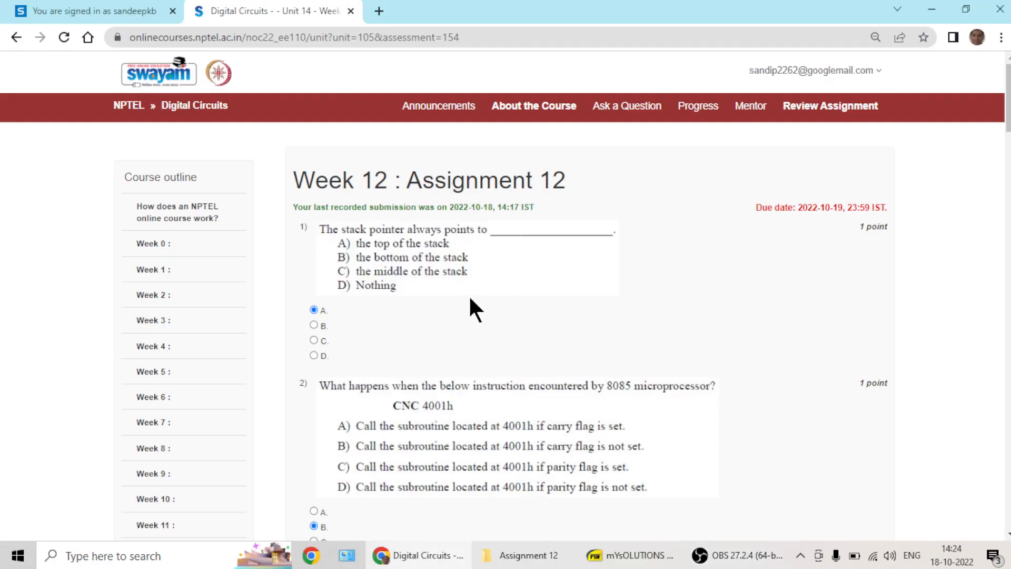
{"action": "mouse_move", "coordinate": [440, 192]}
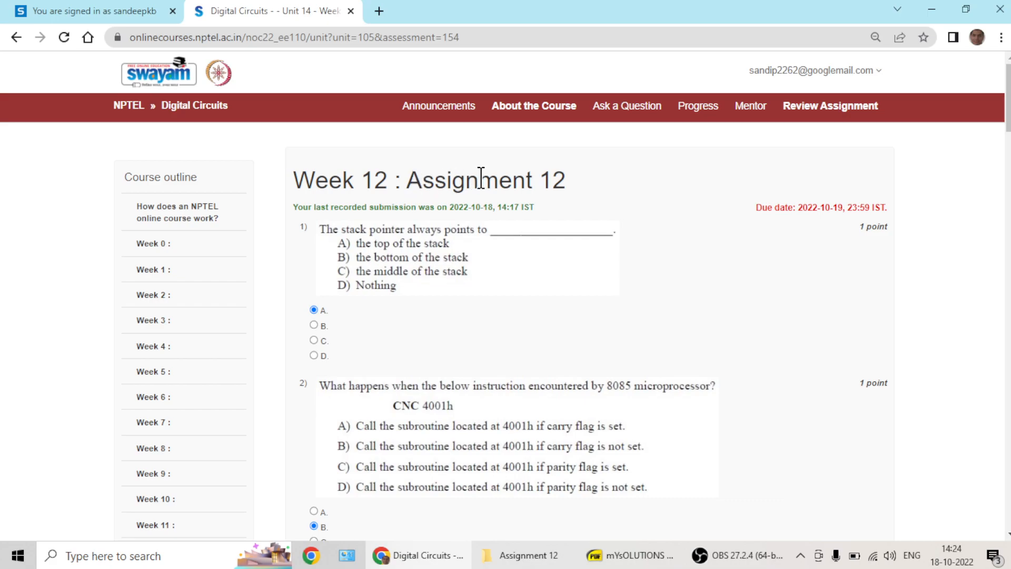
{"action": "mouse_move", "coordinate": [194, 105]}
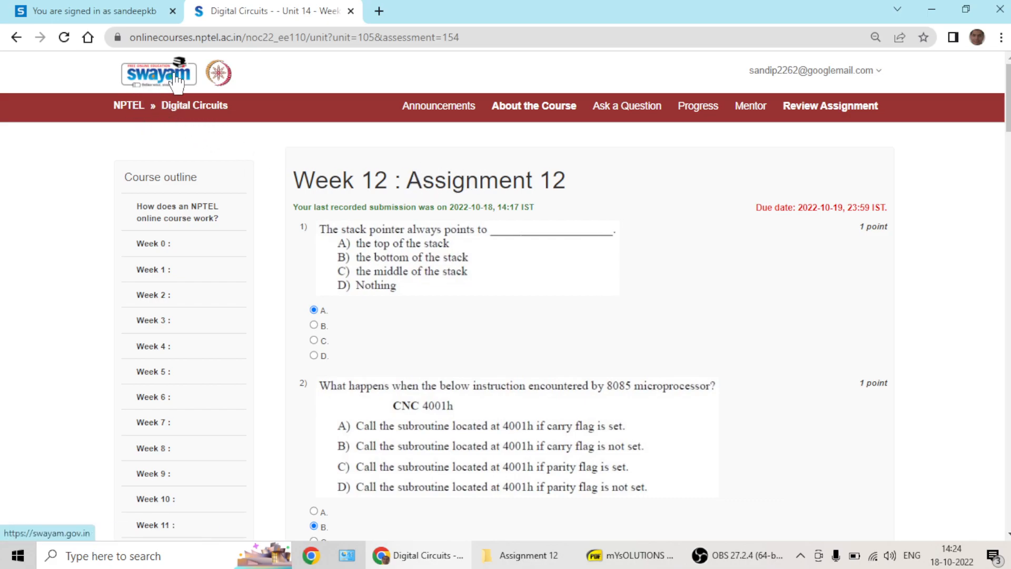
{"action": "mouse_move", "coordinate": [128, 135]}
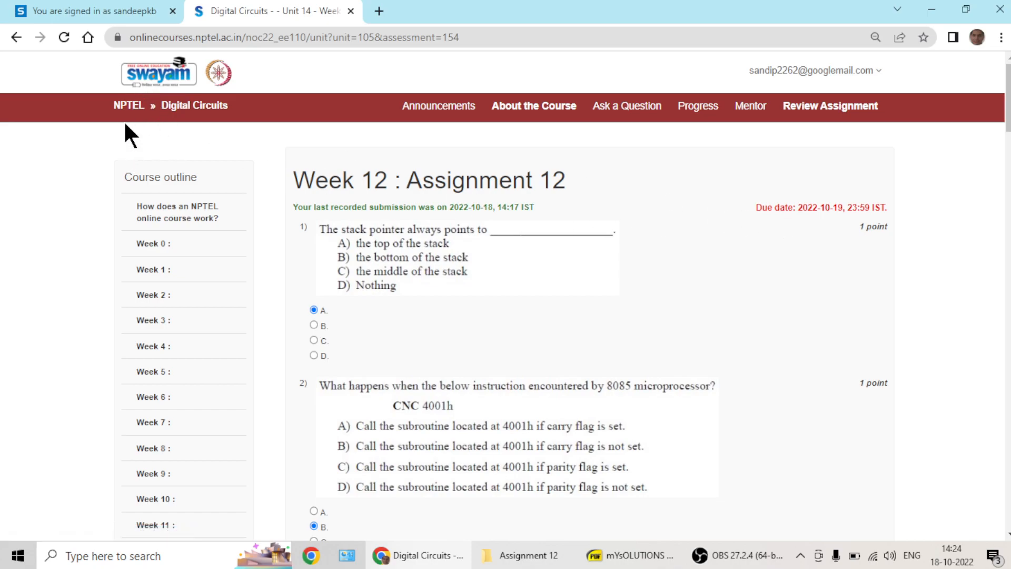
{"action": "mouse_move", "coordinate": [303, 245]}
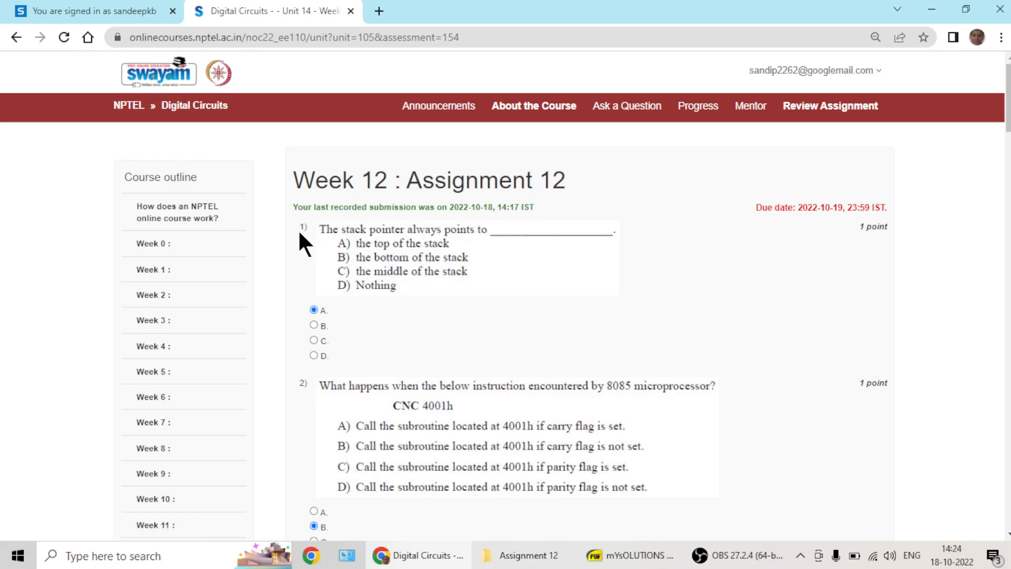
{"action": "mouse_move", "coordinate": [304, 246]}
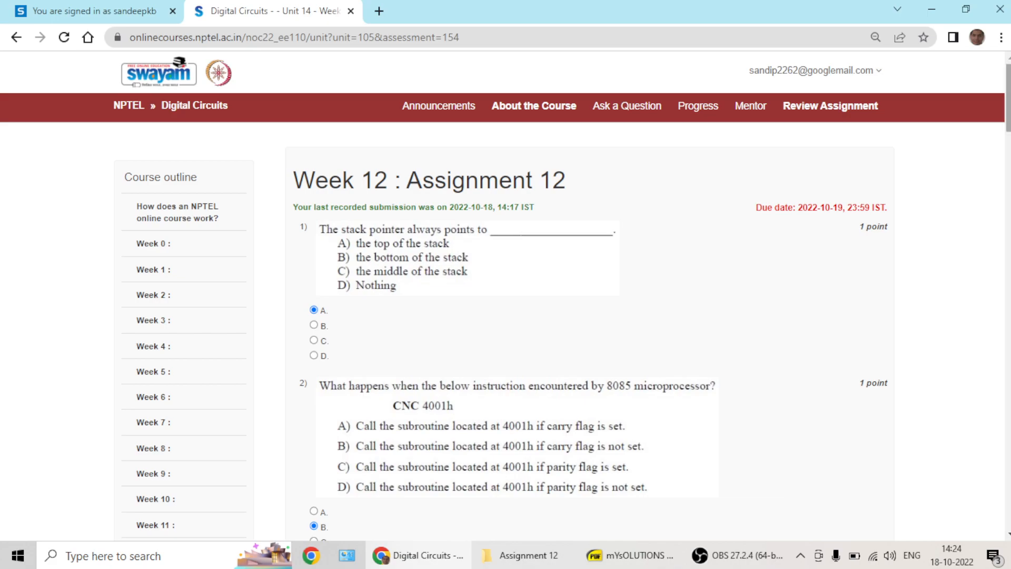
Scroll through questions 2–8, confirming the marked answers including B, B, D, D, B for 4–8.
{"action": "scroll", "scroll_direction": "down", "scroll_amount": 3}
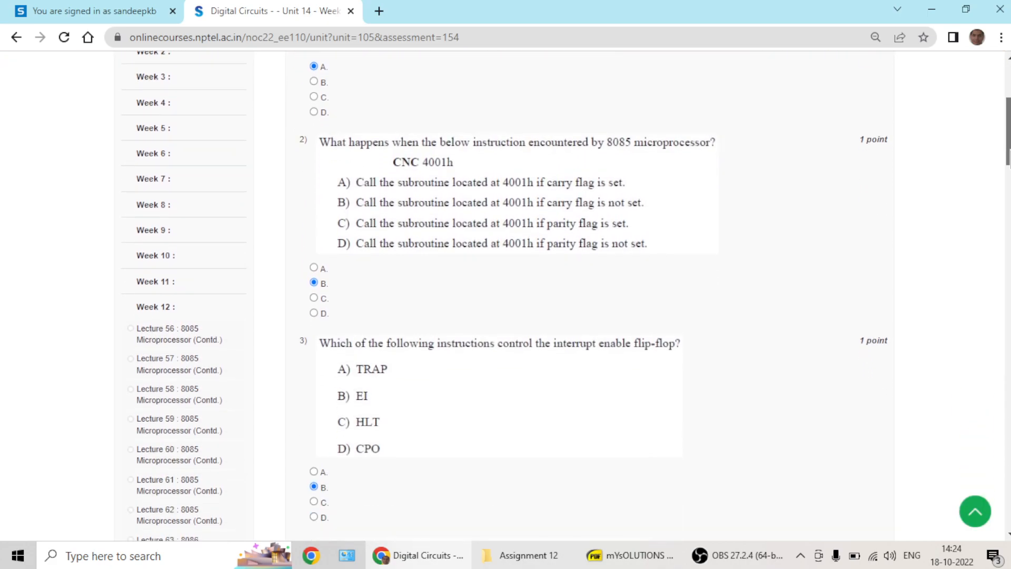
{"action": "scroll", "scroll_direction": "down", "scroll_amount": 3}
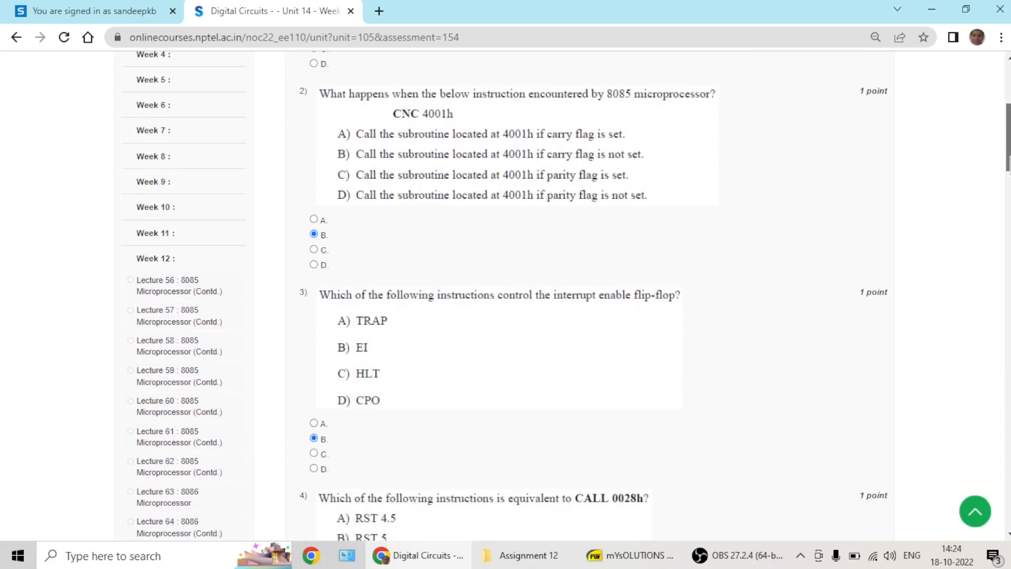
{"action": "scroll", "scroll_direction": "down", "scroll_amount": 3}
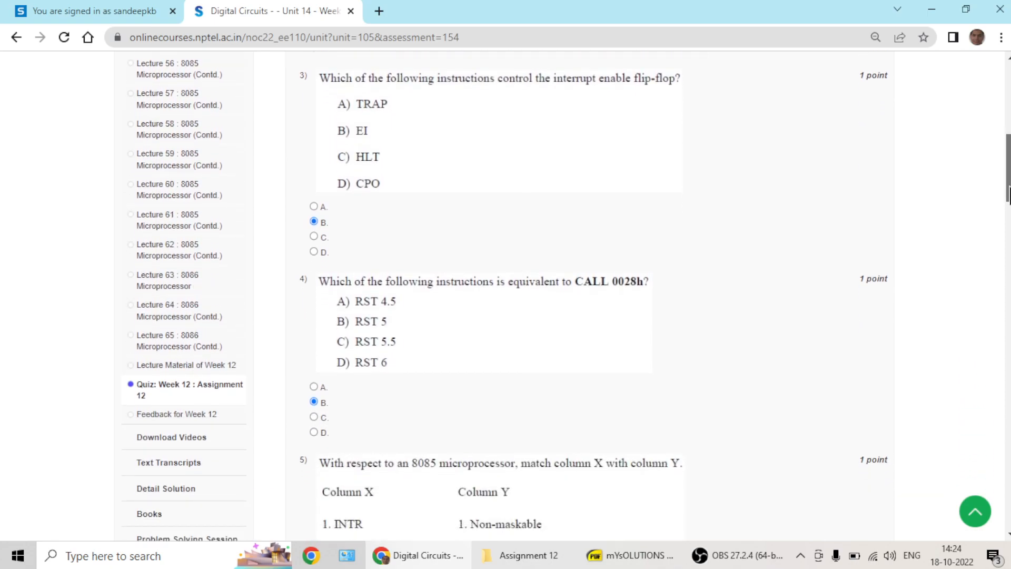
{"action": "scroll", "scroll_direction": "down", "scroll_amount": 3}
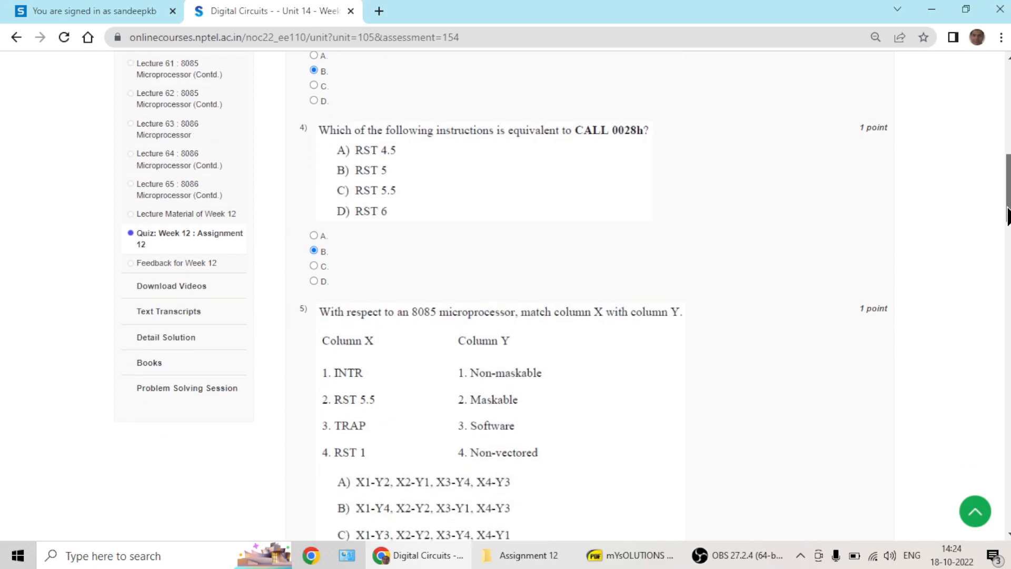
{"action": "scroll", "scroll_direction": "down", "scroll_amount": 3}
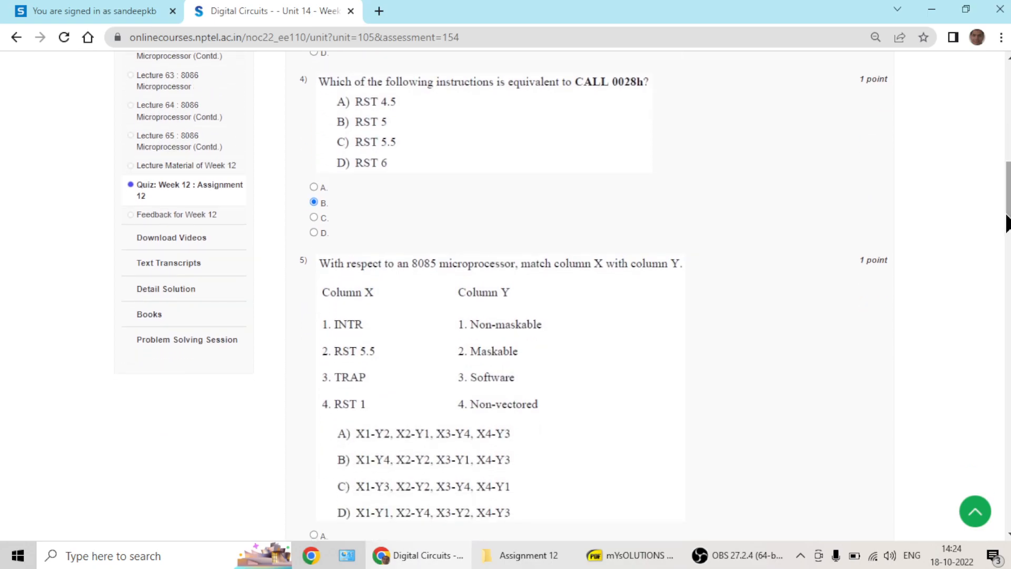
{"action": "scroll", "scroll_direction": "down", "scroll_amount": 3}
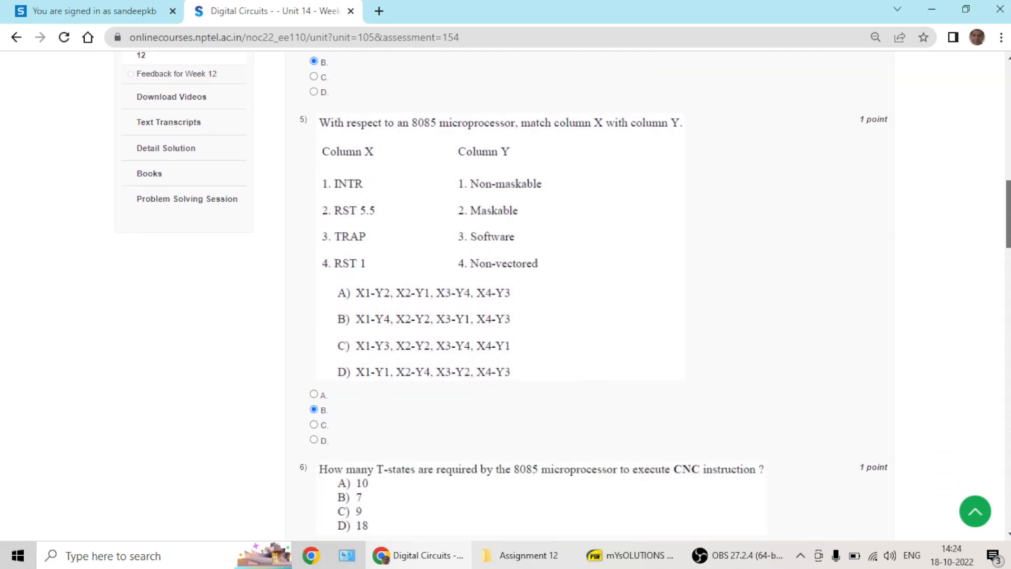
{"action": "scroll", "scroll_direction": "down", "scroll_amount": 3}
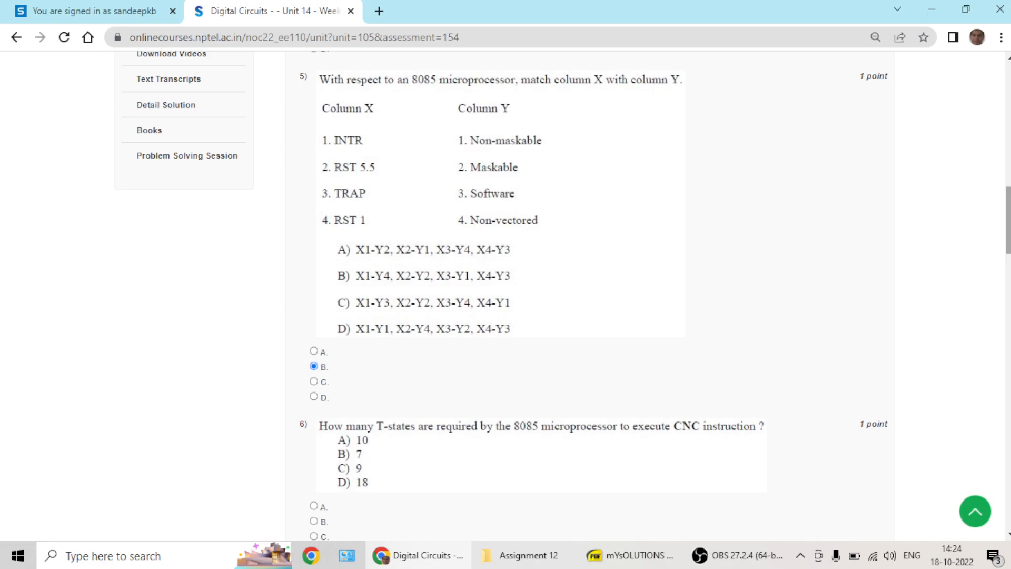
{"action": "scroll", "scroll_direction": "down", "scroll_amount": 3}
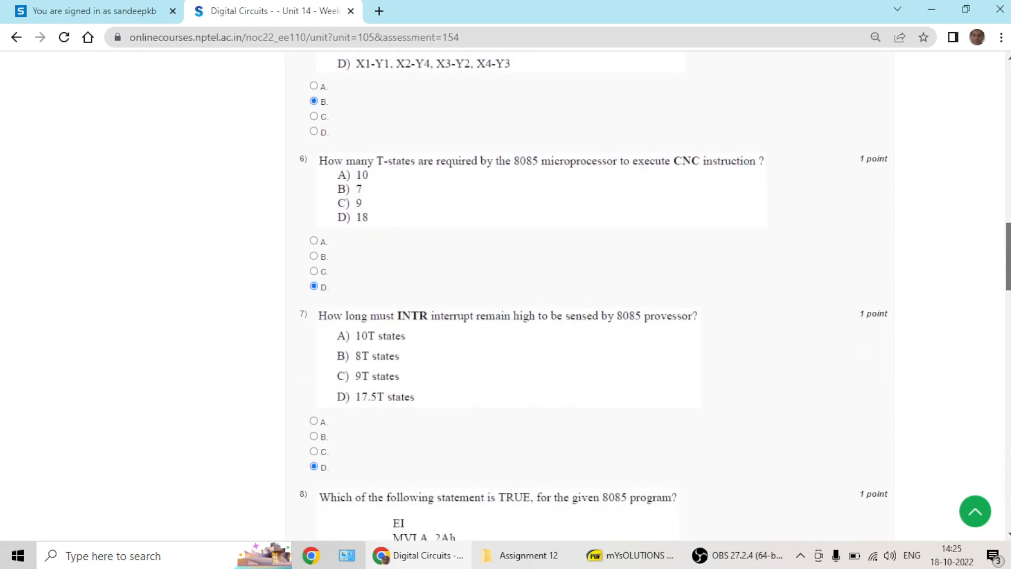
{"action": "scroll", "scroll_direction": "down", "scroll_amount": 3}
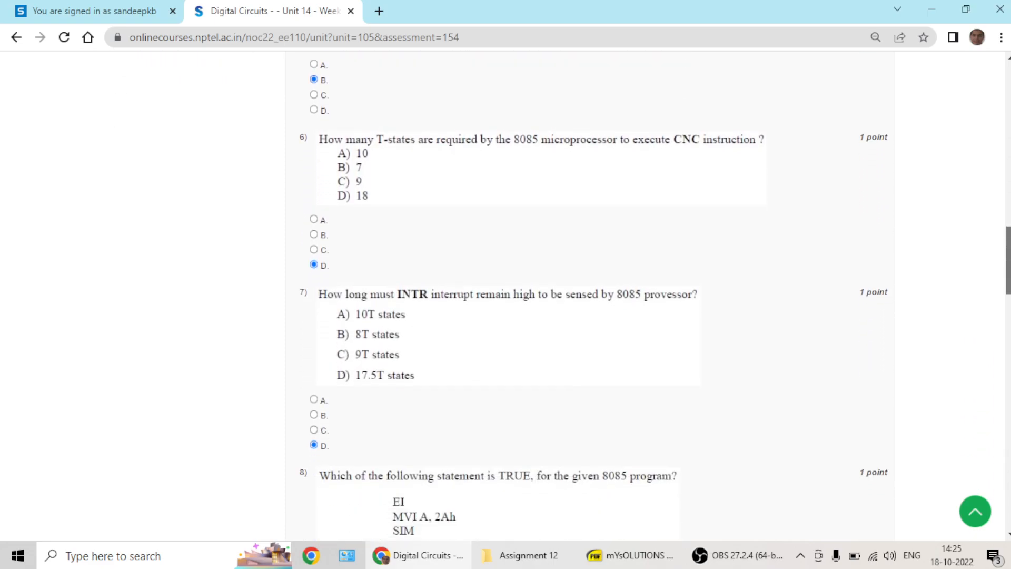
{"action": "scroll", "scroll_direction": "down", "scroll_amount": 3}
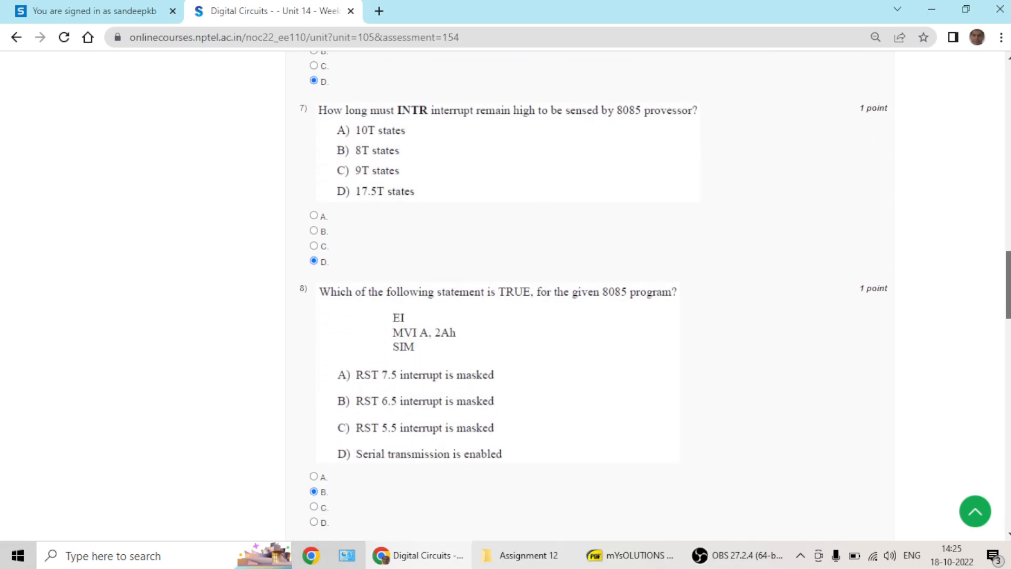
Scroll through questions 9–15 (C, C, C, B, A, A, B) down to the Submit Answers button.
{"action": "scroll", "scroll_direction": "down", "scroll_amount": 3}
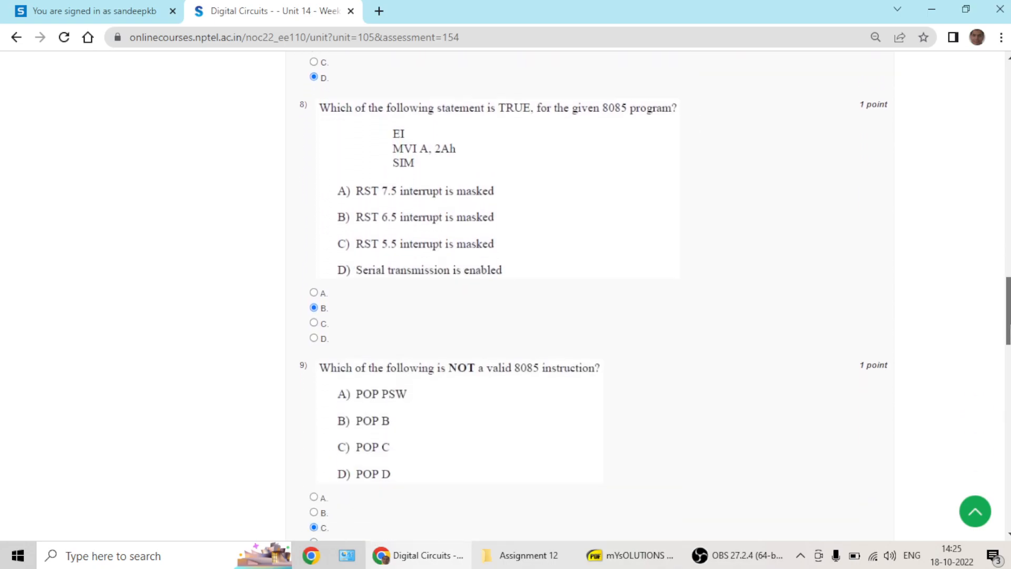
{"action": "scroll", "scroll_direction": "down", "scroll_amount": 3}
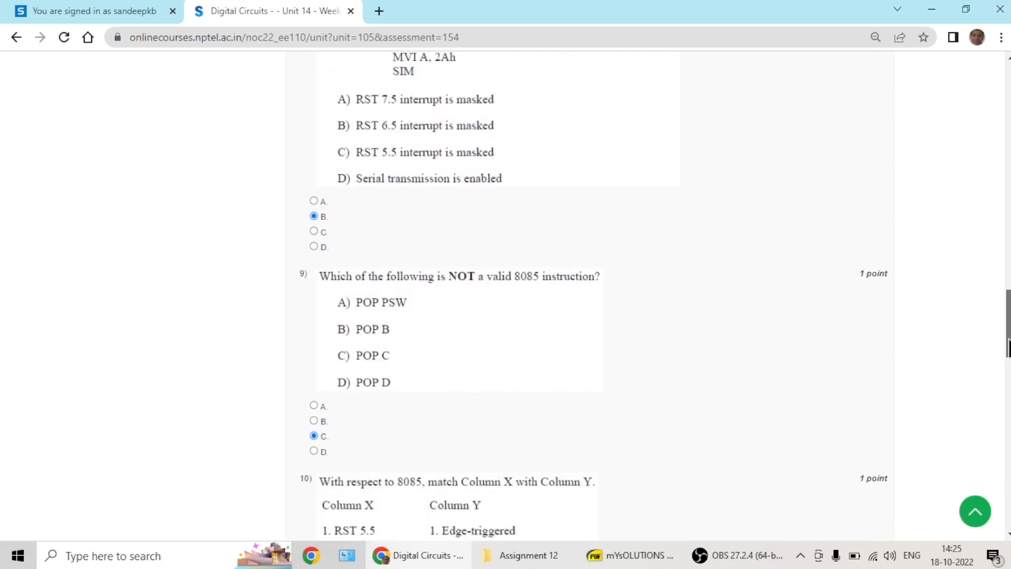
{"action": "scroll", "scroll_direction": "down", "scroll_amount": 3}
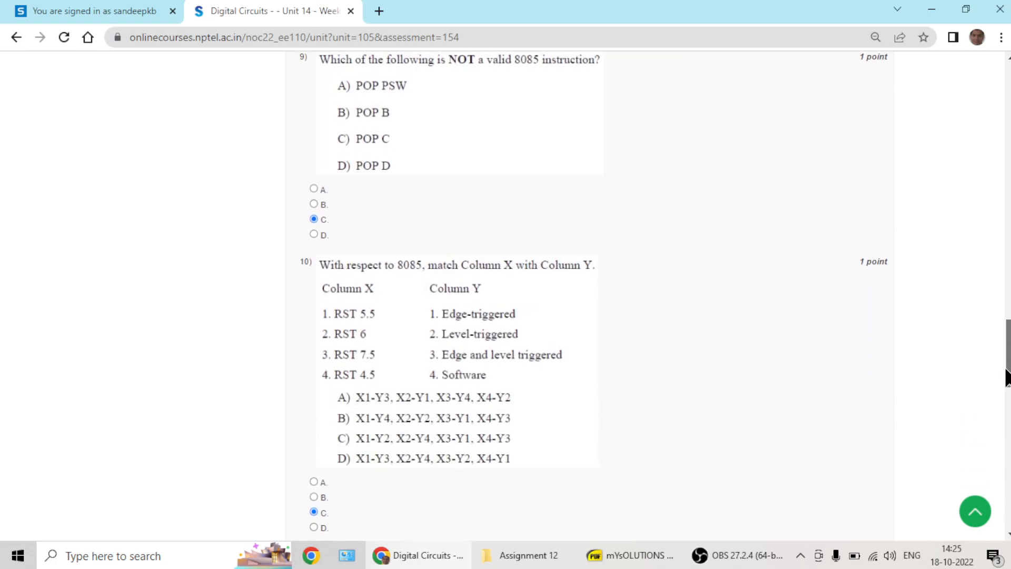
{"action": "scroll", "scroll_direction": "down", "scroll_amount": 3}
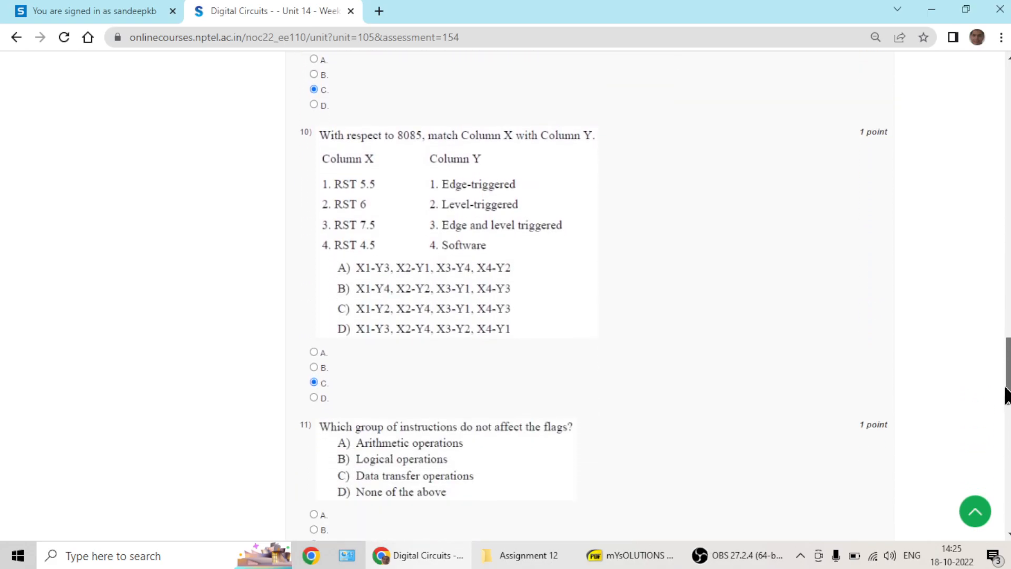
{"action": "scroll", "scroll_direction": "down", "scroll_amount": 3}
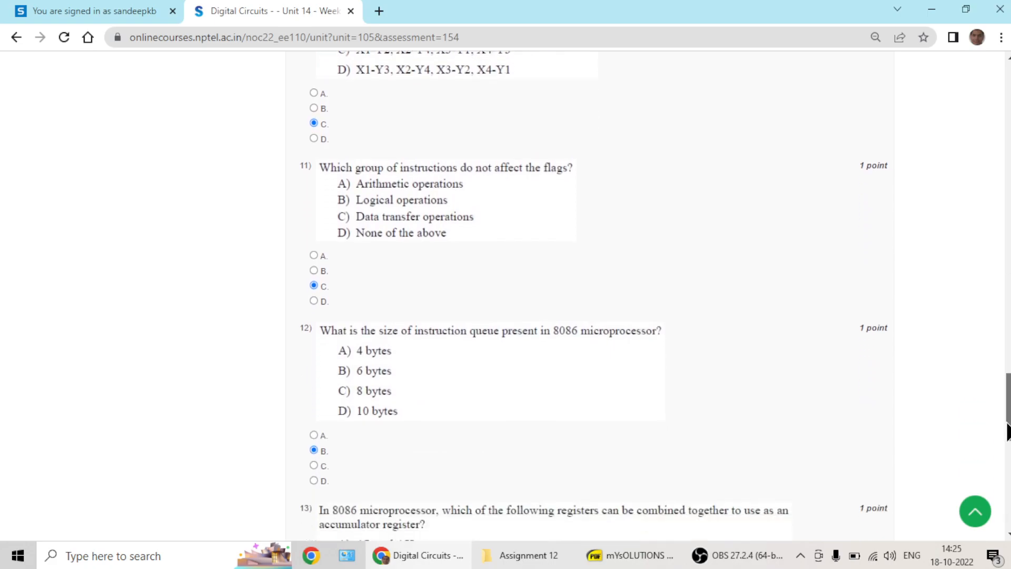
{"action": "scroll", "scroll_direction": "down", "scroll_amount": 3}
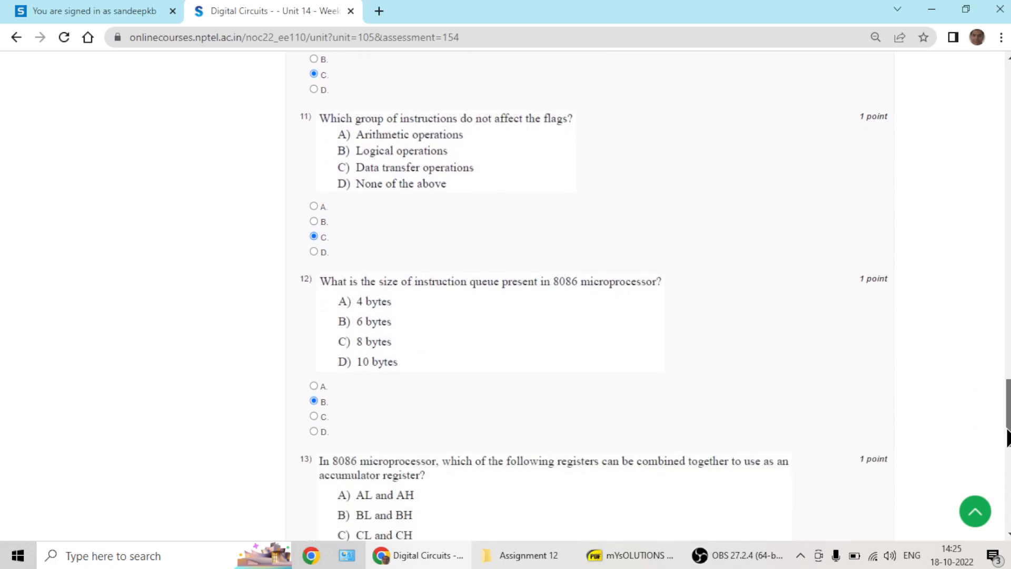
{"action": "scroll", "scroll_direction": "down", "scroll_amount": 3}
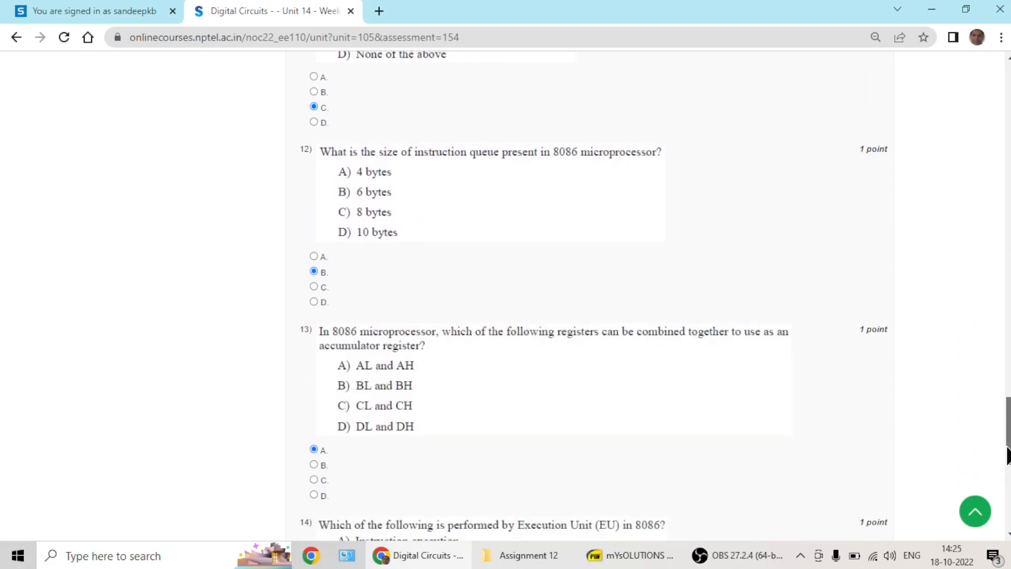
{"action": "scroll", "scroll_direction": "down", "scroll_amount": 3}
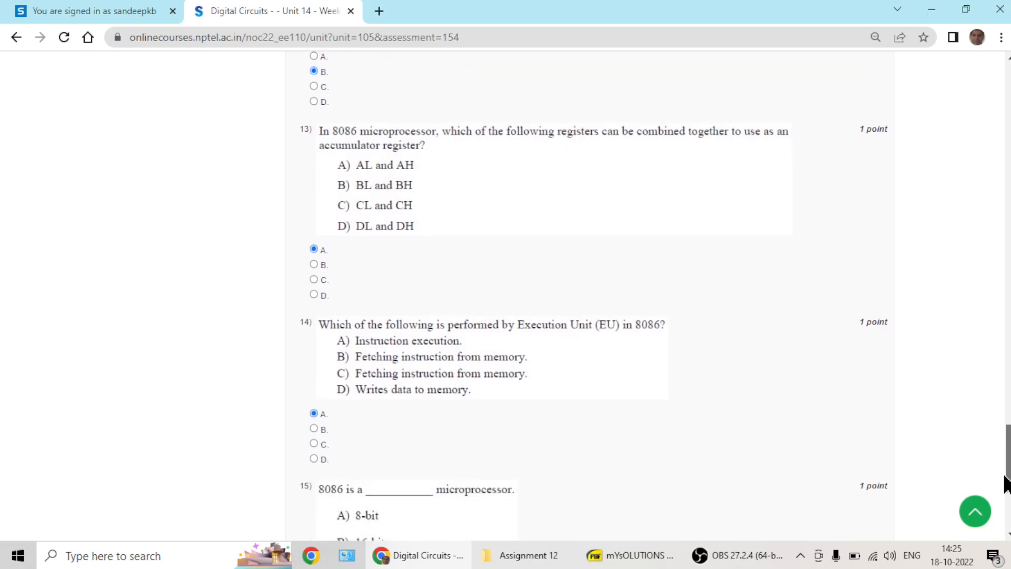
{"action": "scroll", "scroll_direction": "down", "scroll_amount": 3}
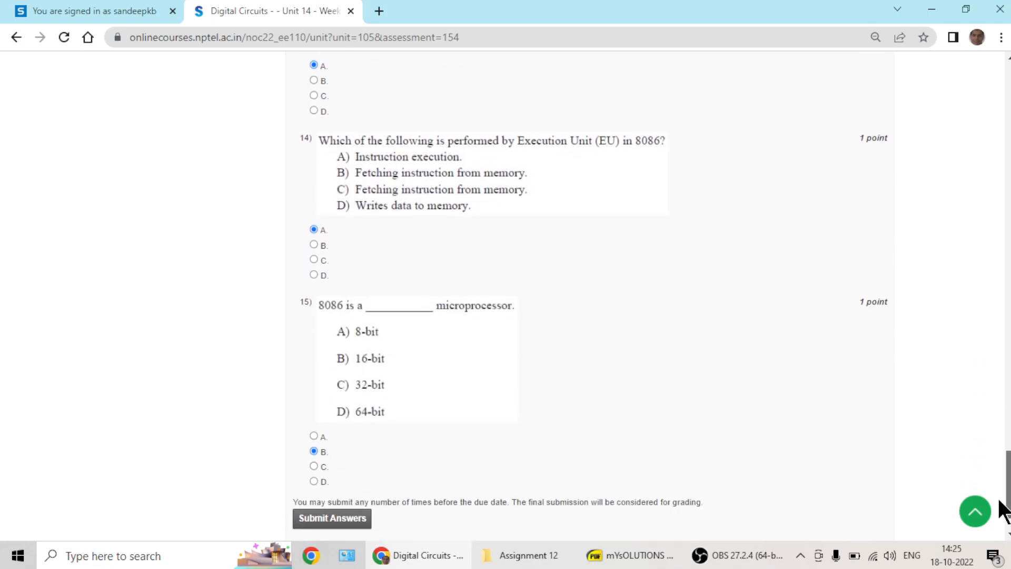
{"action": "scroll", "scroll_direction": "down", "scroll_amount": 3}
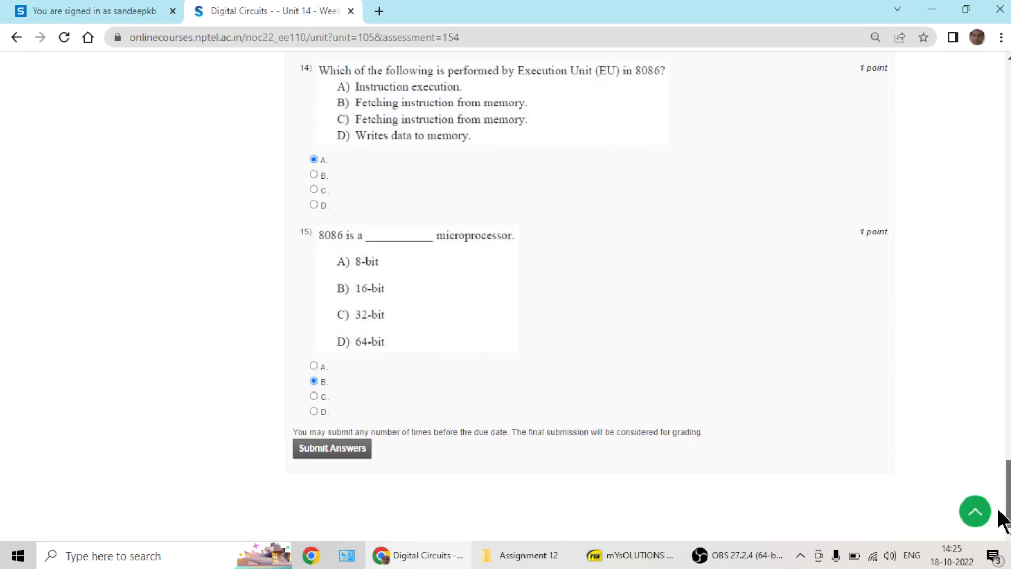
{"action": "mouse_move", "coordinate": [656, 538]}
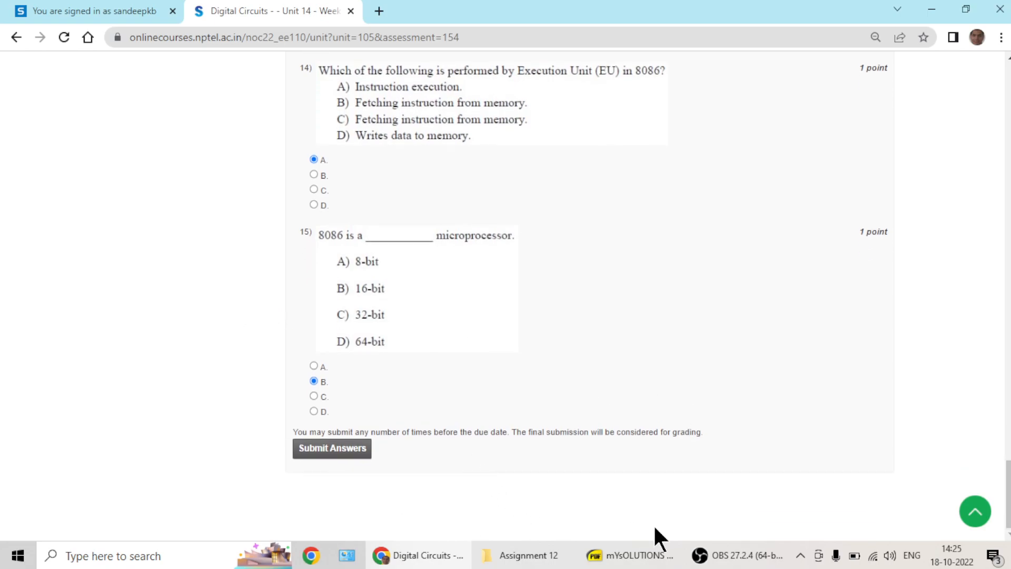
Browse pages 1–4 of the Week 12 solutions PDF through question 5, then return to the browser.
{"action": "left_click", "coordinate": [627, 555]}
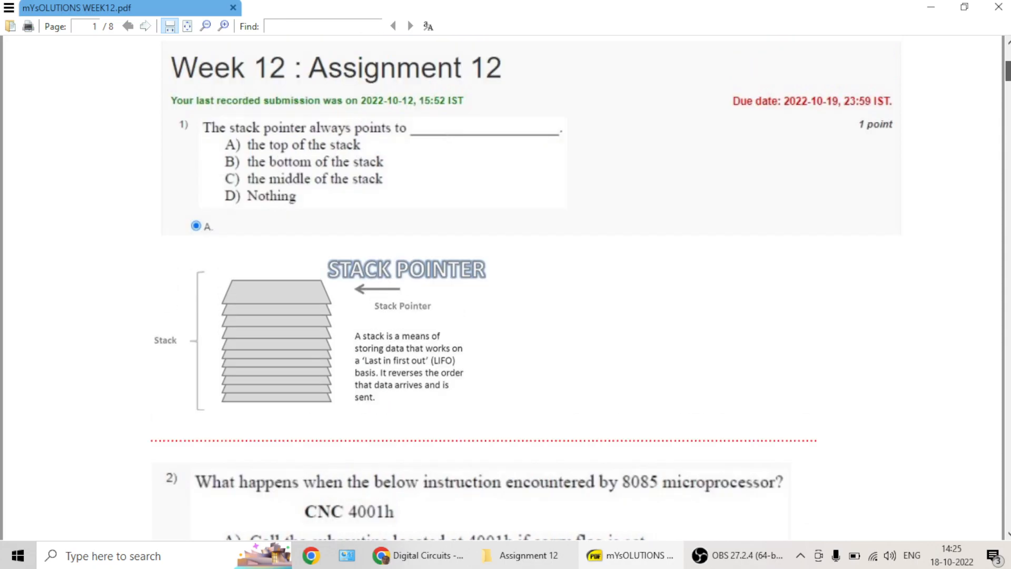
{"action": "scroll", "scroll_direction": "down", "scroll_amount": 3}
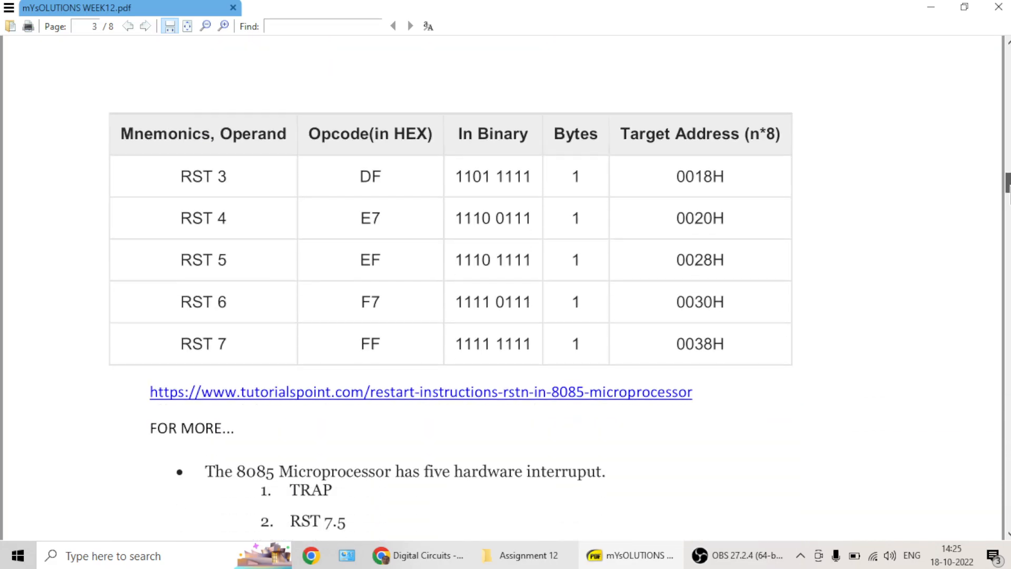
{"action": "scroll", "scroll_direction": "down", "scroll_amount": 3}
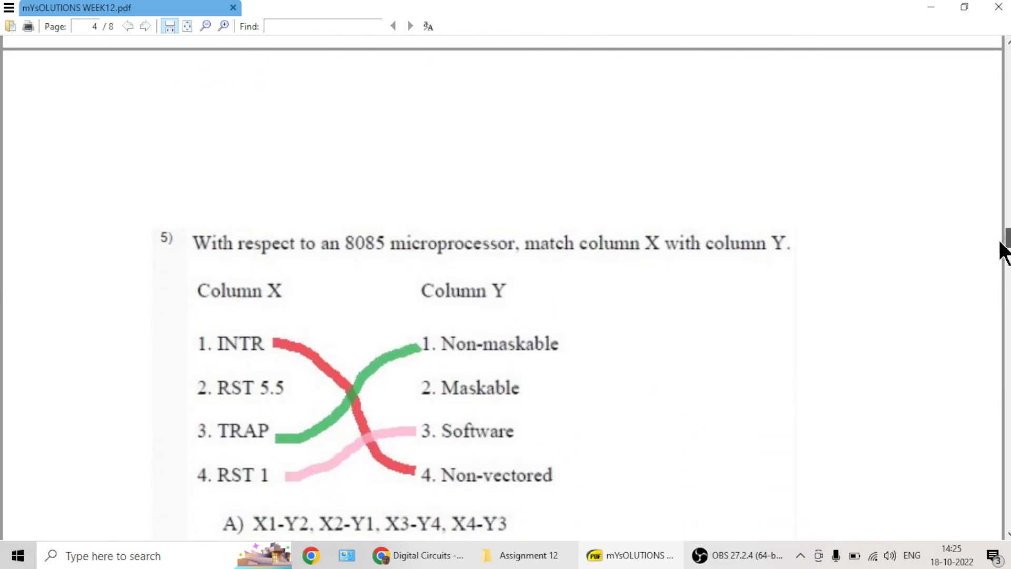
{"action": "scroll", "scroll_direction": "down", "scroll_amount": 3}
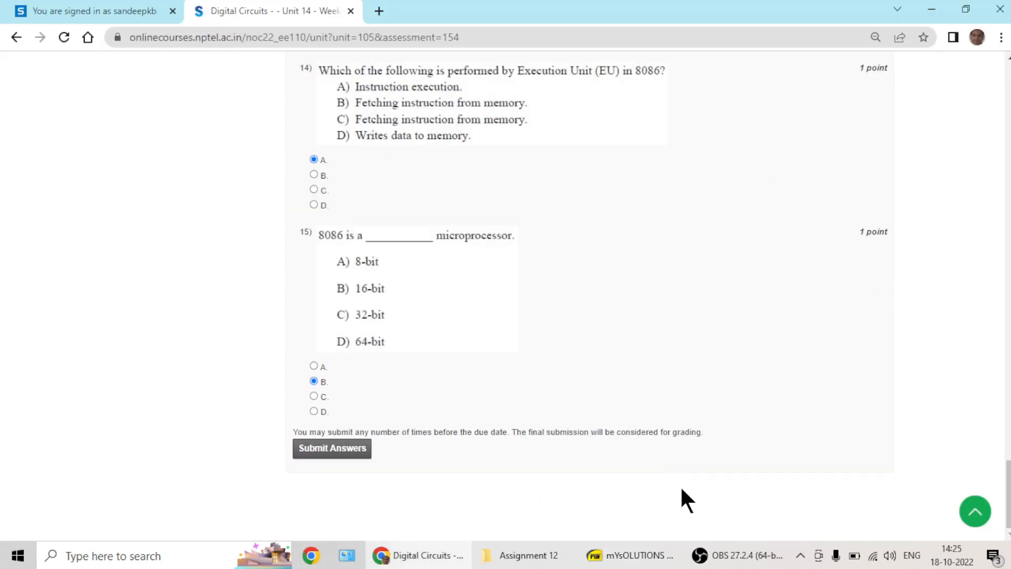
{"action": "left_click", "coordinate": [720, 554]}
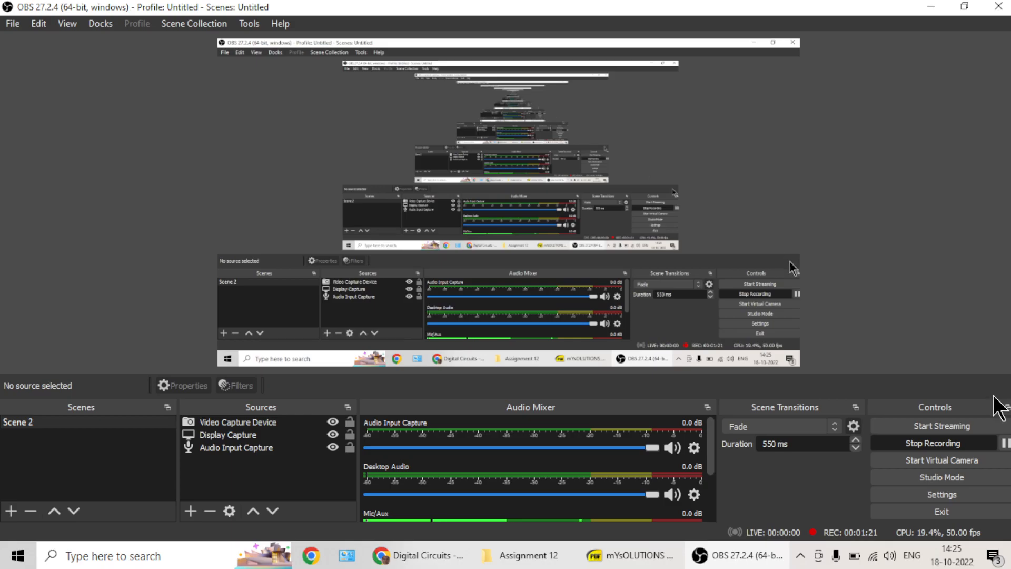